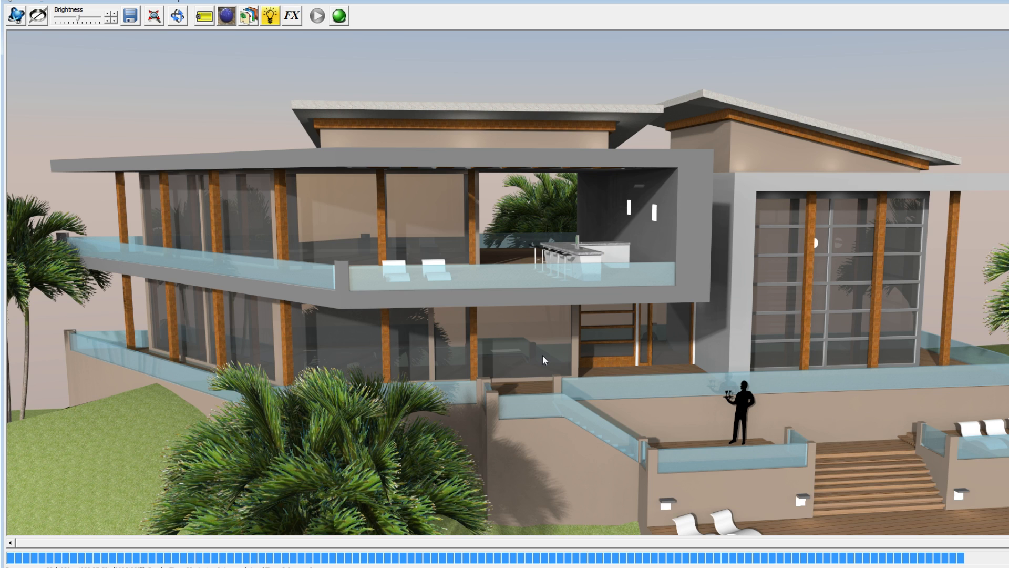
pyautogui.moveTo(469, 357)
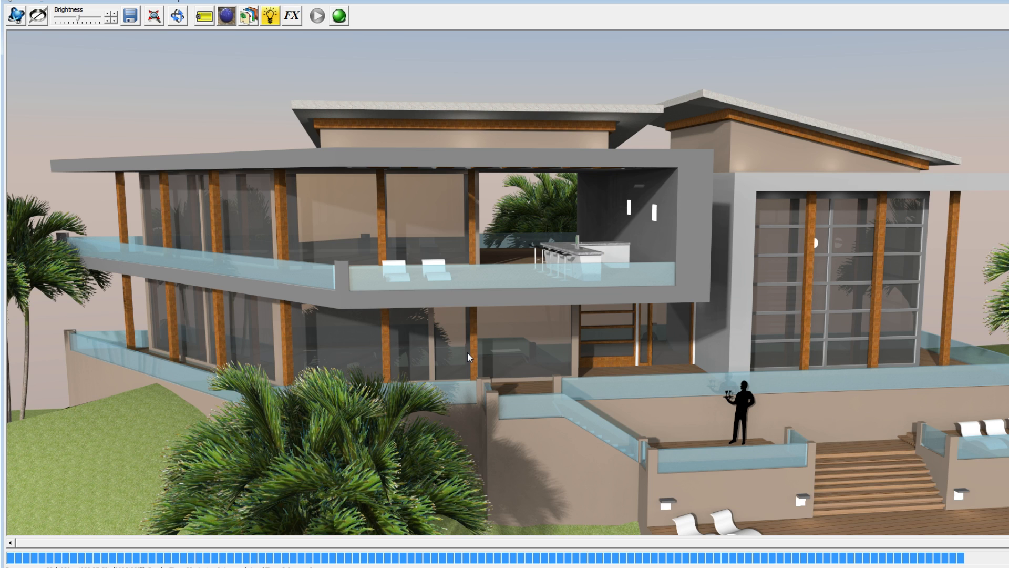
pyautogui.moveTo(681, 342)
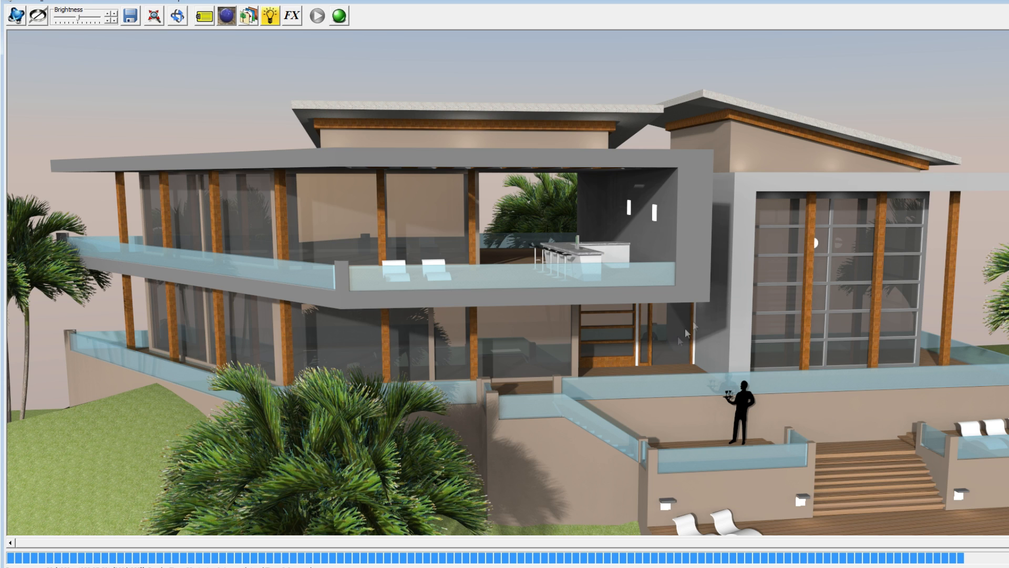
pyautogui.moveTo(598, 461)
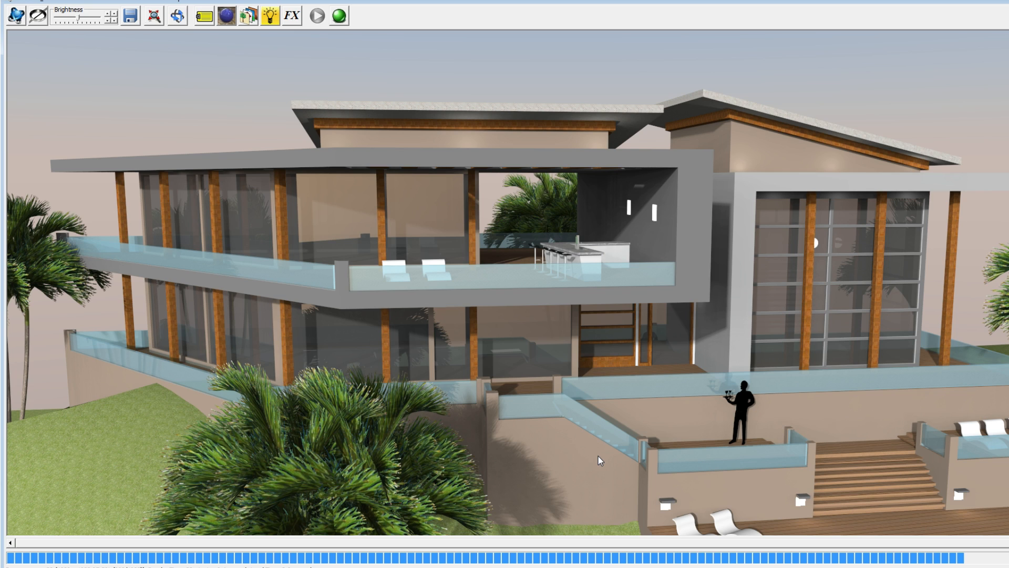
pyautogui.moveTo(519, 447)
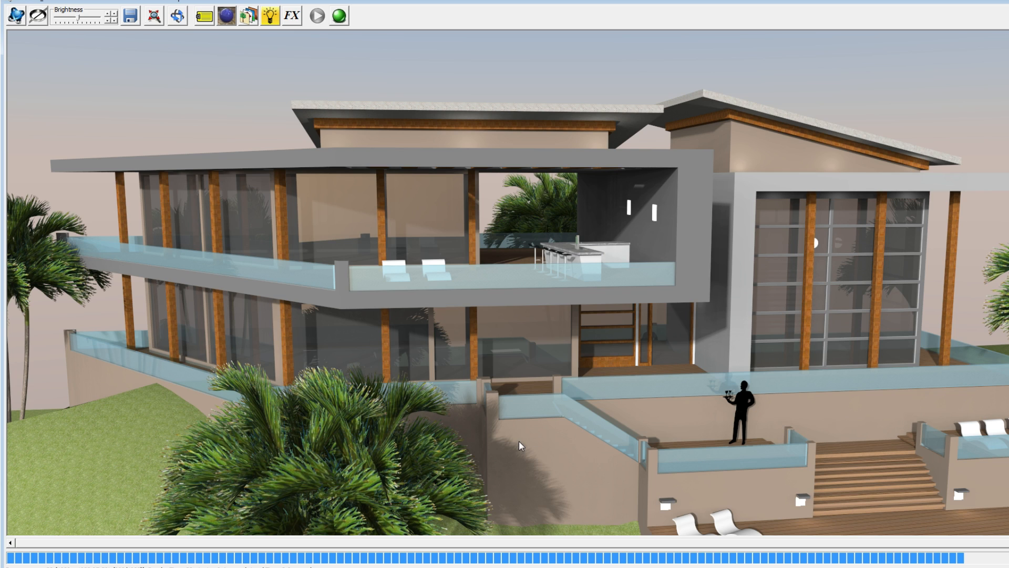
# Open the Material Channels dialog for the grey Color_005 wall material via Change Color.
pyautogui.rightClick(557, 300)
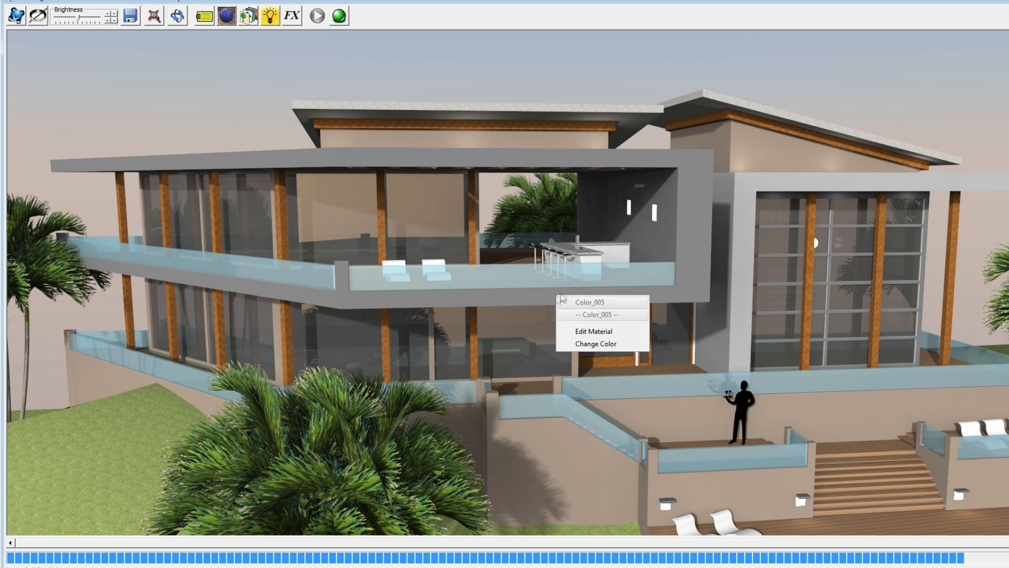
pyautogui.click(593, 332)
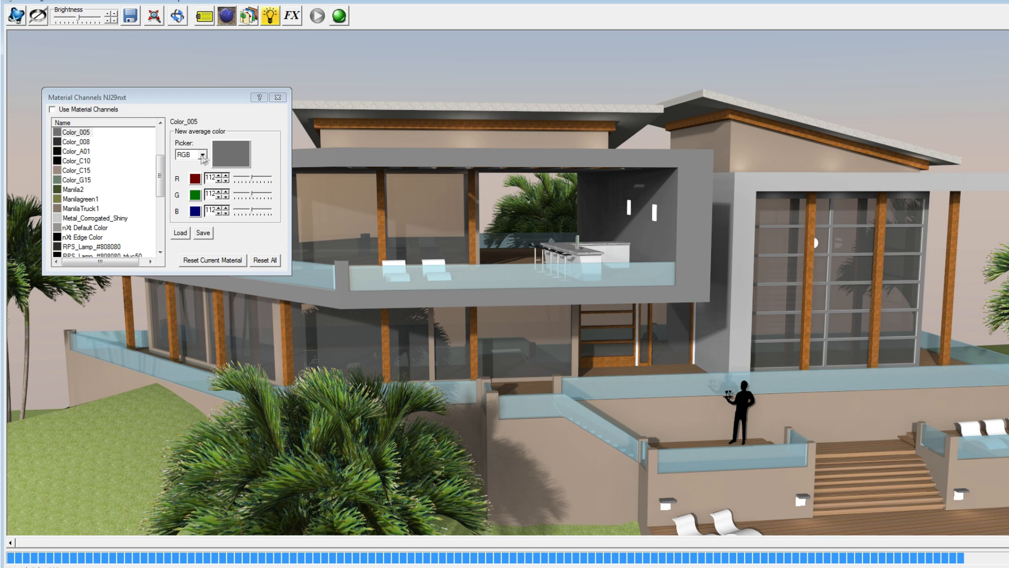
# Enable material channels for Color_005 and tune HSL lightness to a medium grey (RGB 122).
pyautogui.click(204, 154)
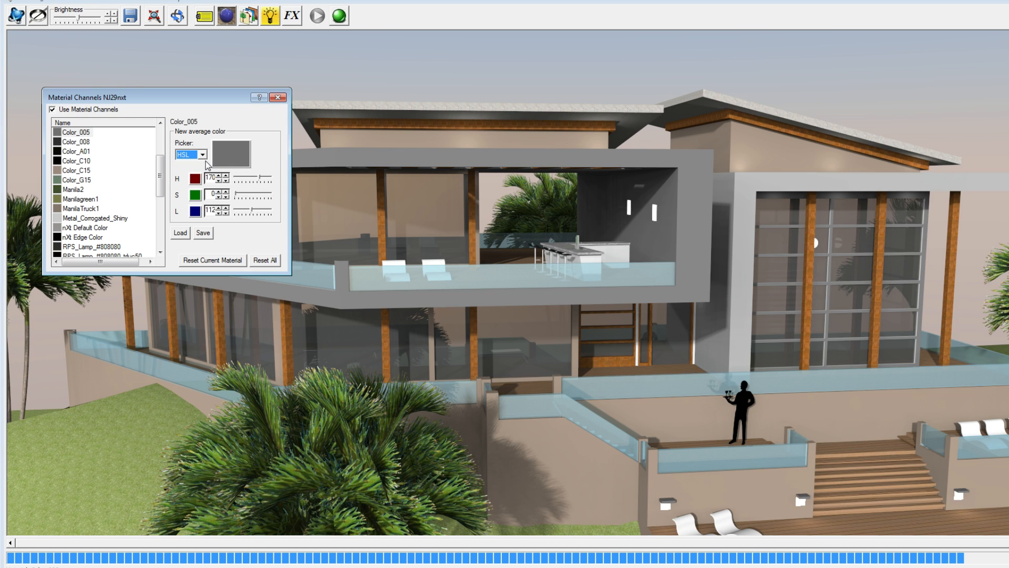
pyautogui.moveTo(345, 187)
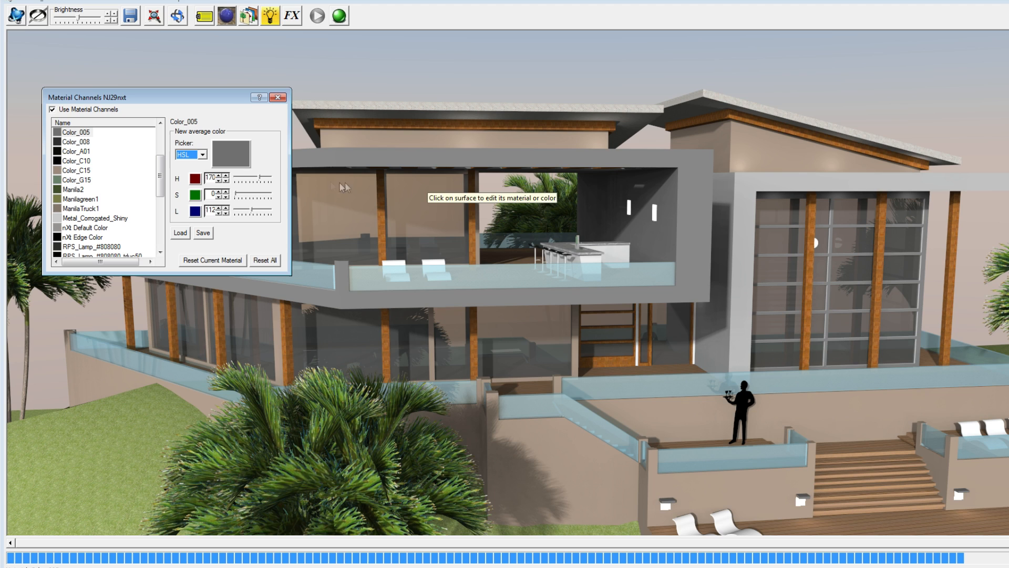
pyautogui.moveTo(254, 212)
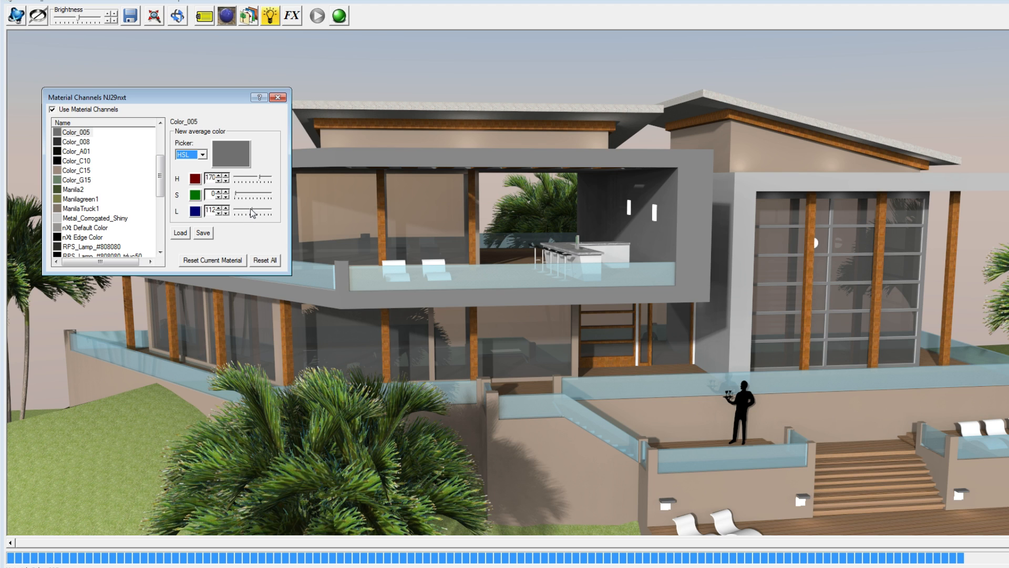
pyautogui.moveTo(257, 211); pyautogui.dragTo(244, 211)
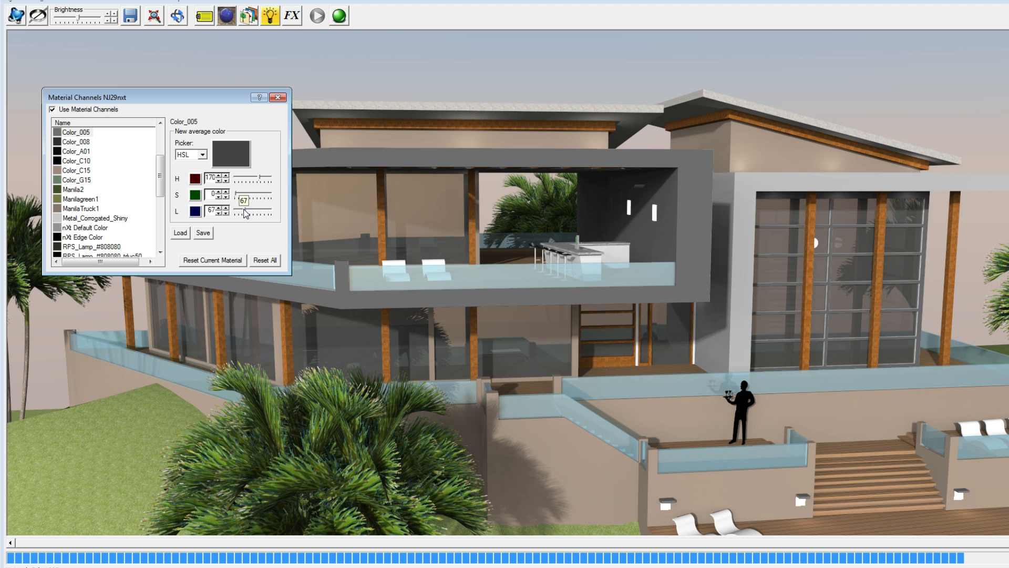
pyautogui.moveTo(245, 213); pyautogui.dragTo(267, 213)
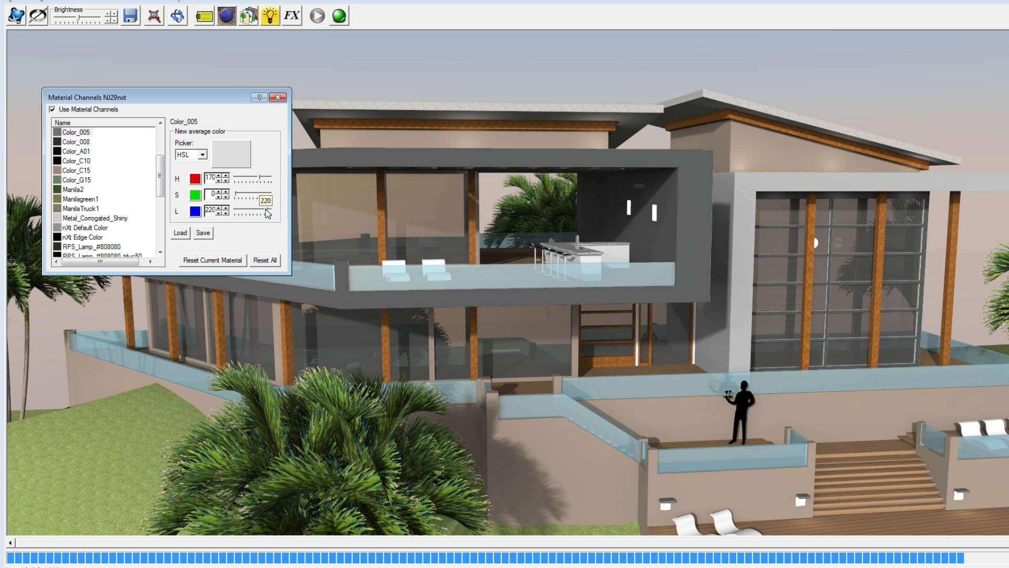
pyautogui.moveTo(270, 210); pyautogui.dragTo(258, 210)
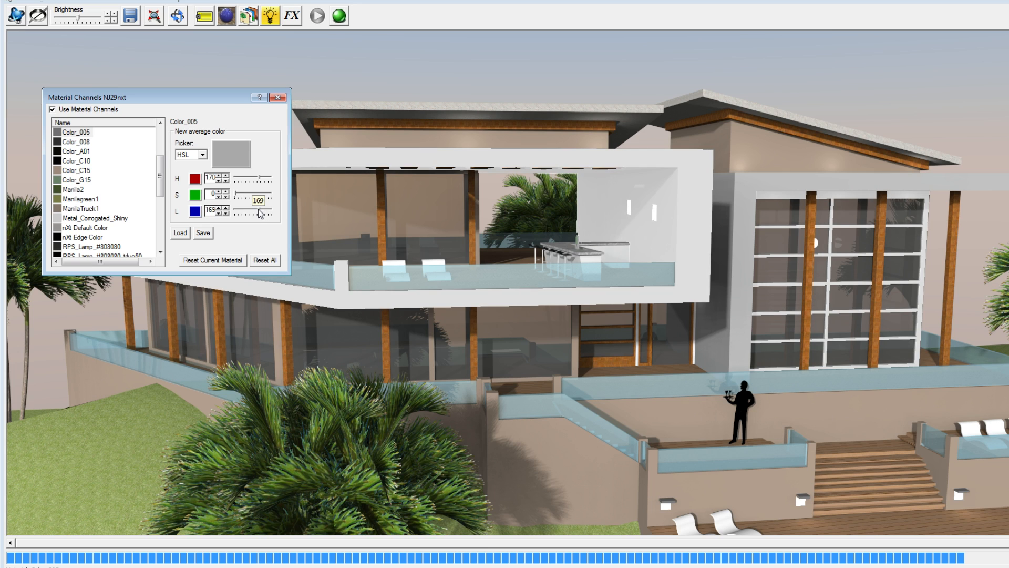
pyautogui.moveTo(261, 211); pyautogui.dragTo(235, 211)
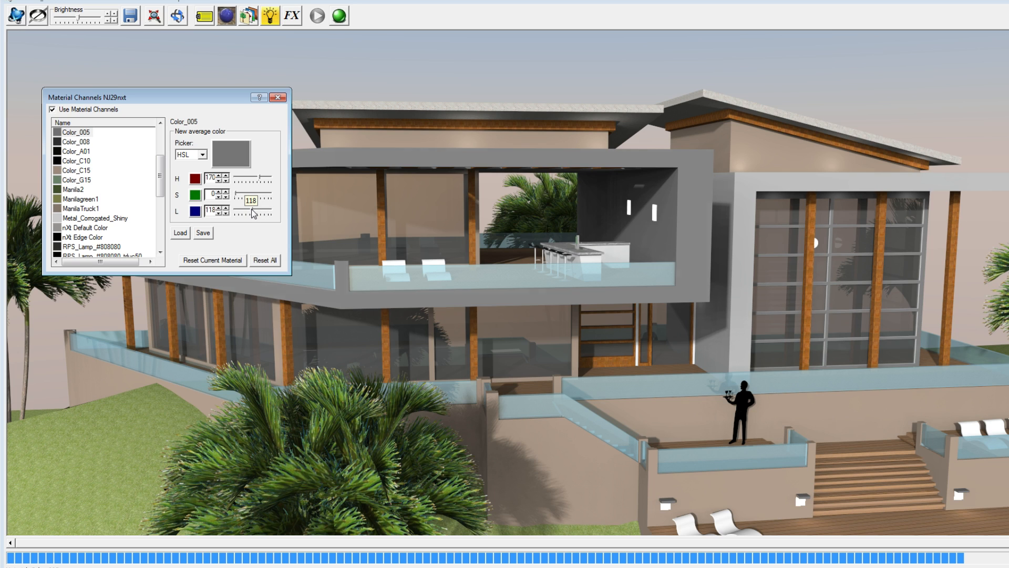
pyautogui.click(189, 154)
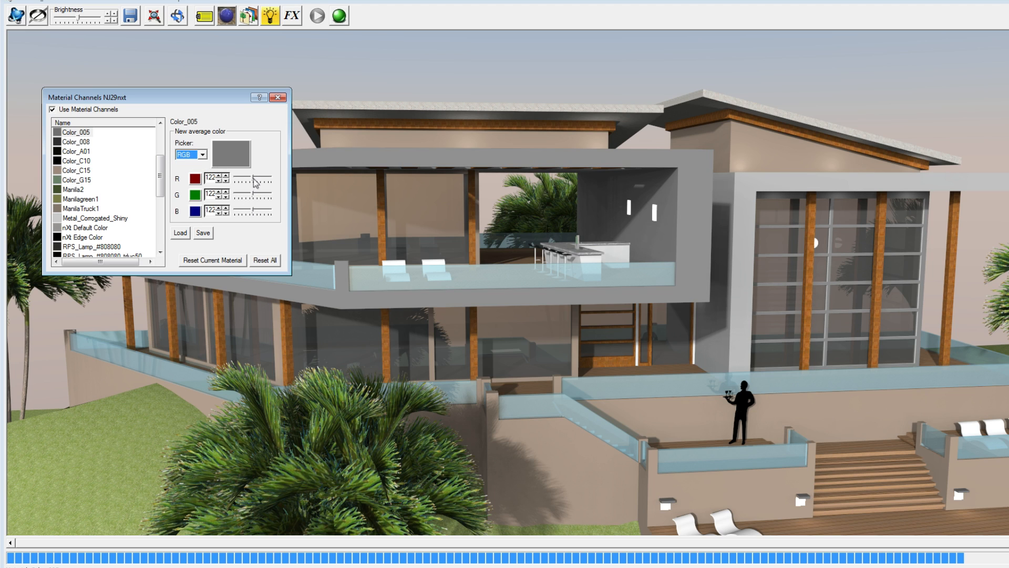
# Try full red on Color_005, then settle on a bluish grey with blue at 137.
pyautogui.moveTo(228, 180); pyautogui.dragTo(264, 180)
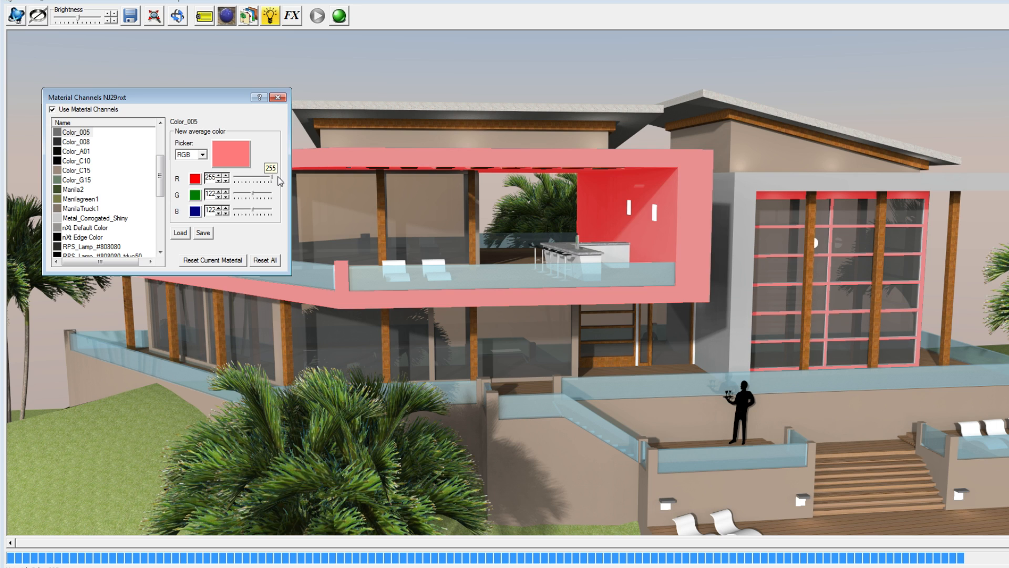
pyautogui.moveTo(264, 181); pyautogui.dragTo(254, 180)
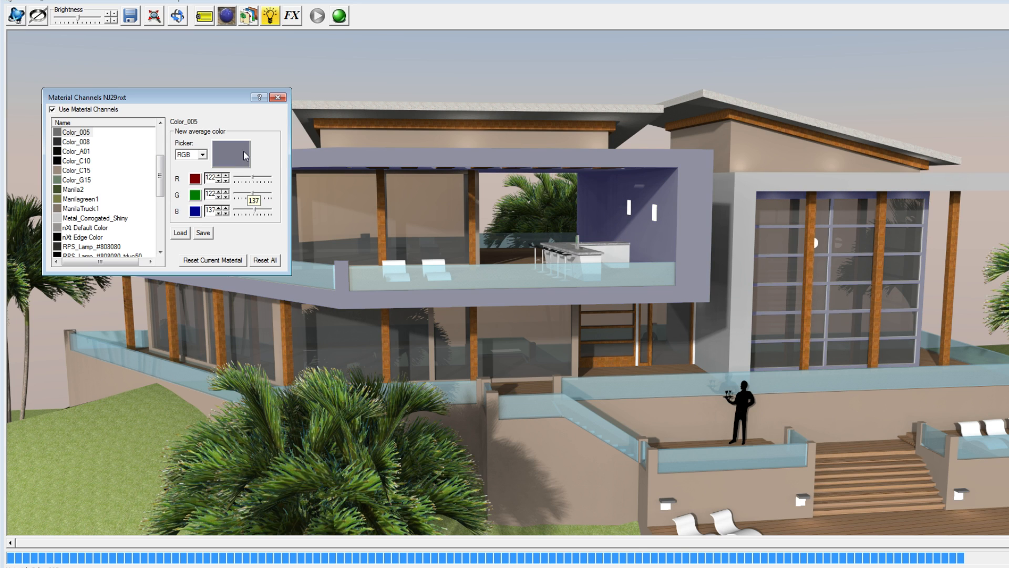
# Try bright green on Color_005, then reset the material to its original grey.
pyautogui.click(234, 153)
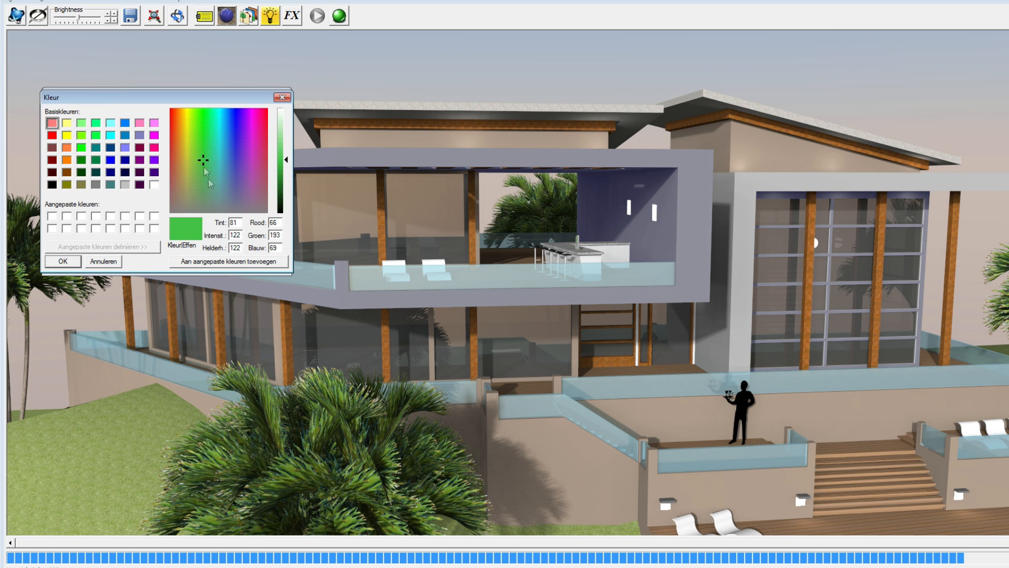
pyautogui.click(64, 261)
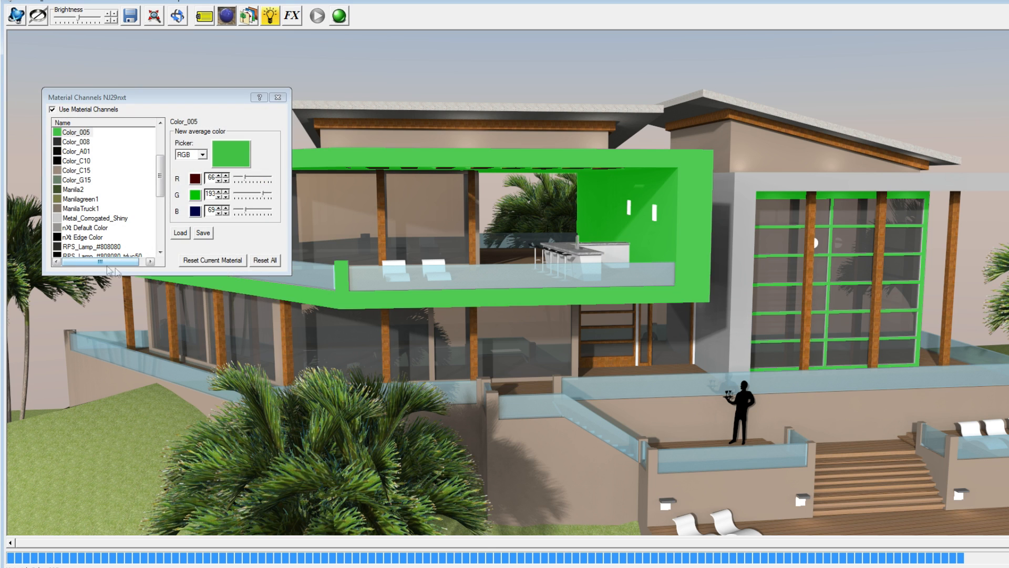
pyautogui.click(234, 154)
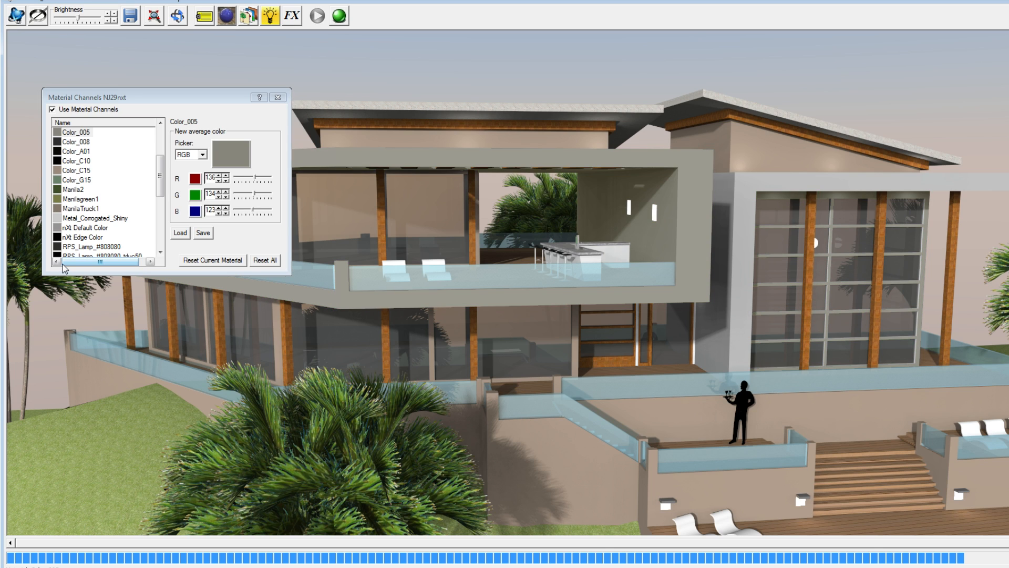
# Recolour Cladding_Siding_Tan purple on the house, then switch to the red test wall scene.
pyautogui.click(230, 153)
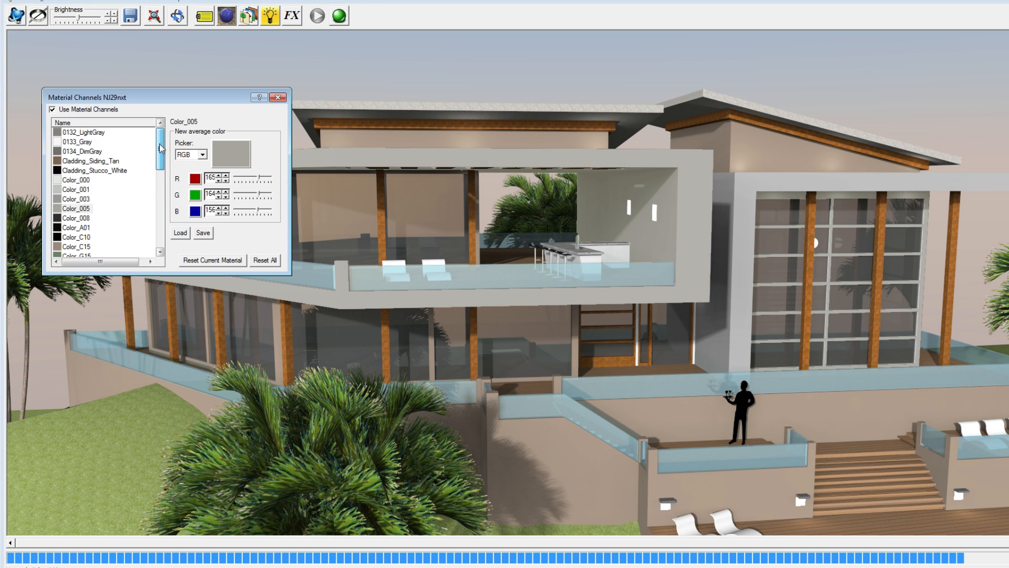
pyautogui.scroll(-3)
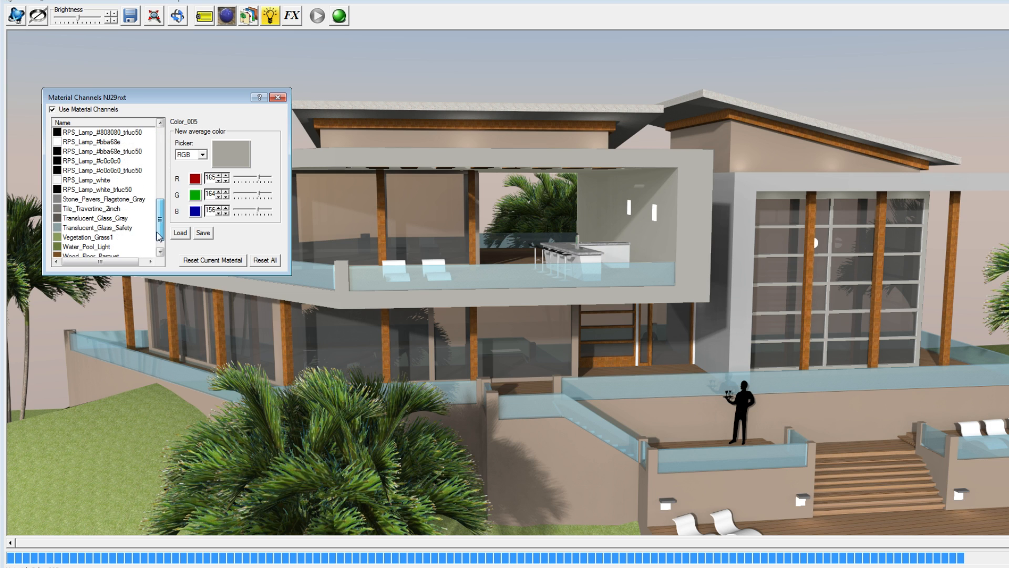
pyautogui.scroll(-3)
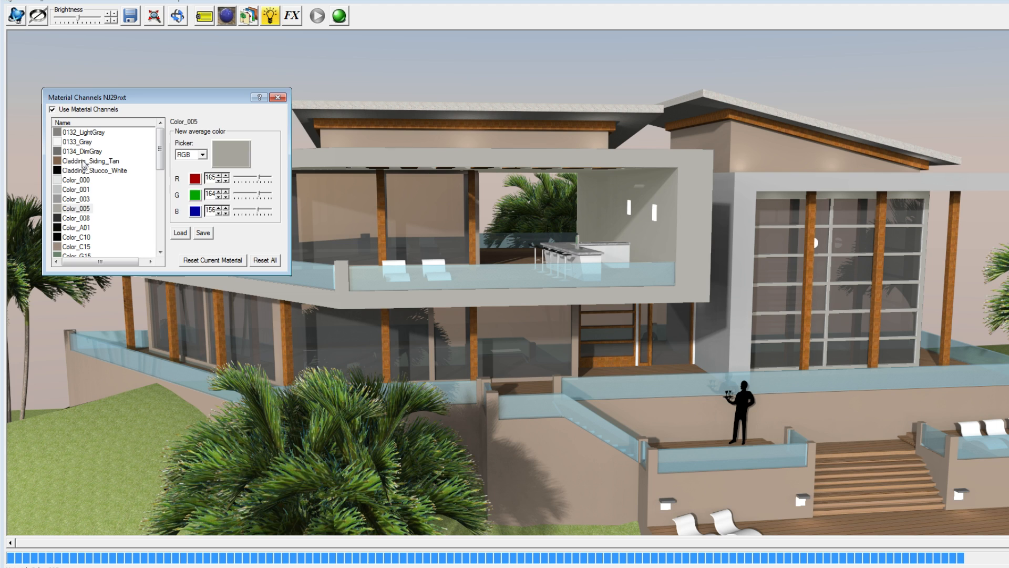
pyautogui.click(87, 161)
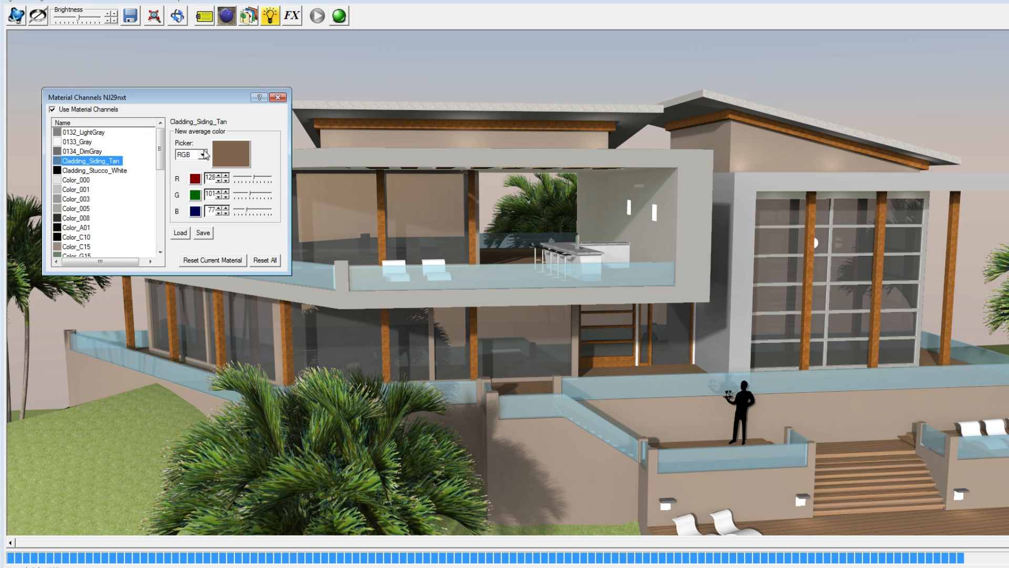
pyautogui.click(74, 208)
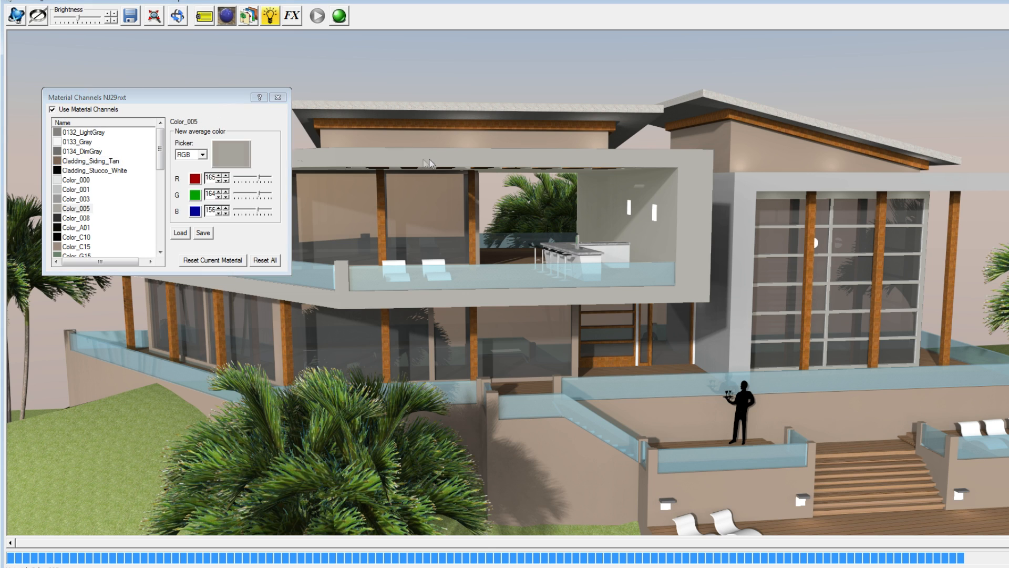
pyautogui.click(85, 161)
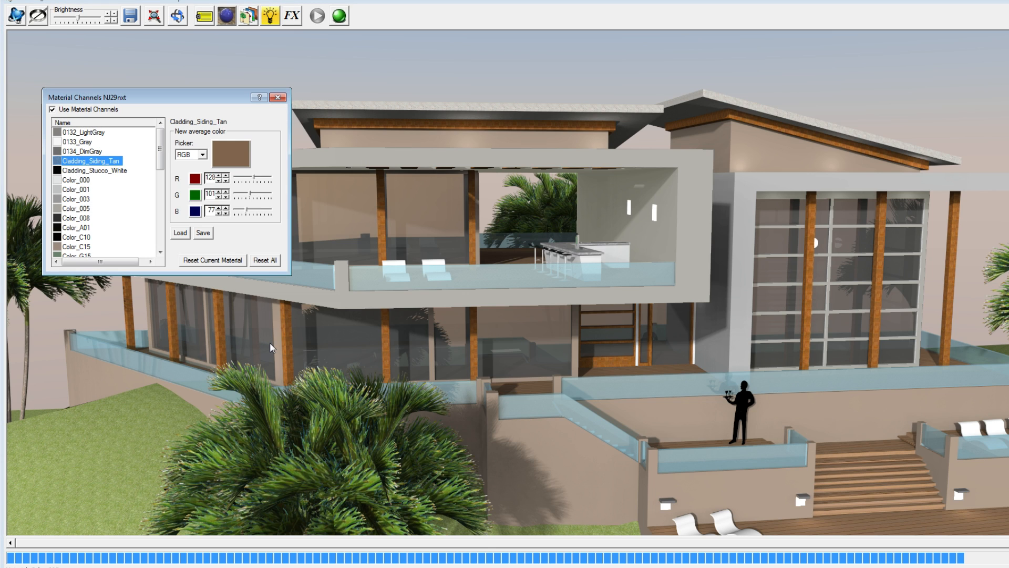
pyautogui.moveTo(271, 347)
pyautogui.write('137')
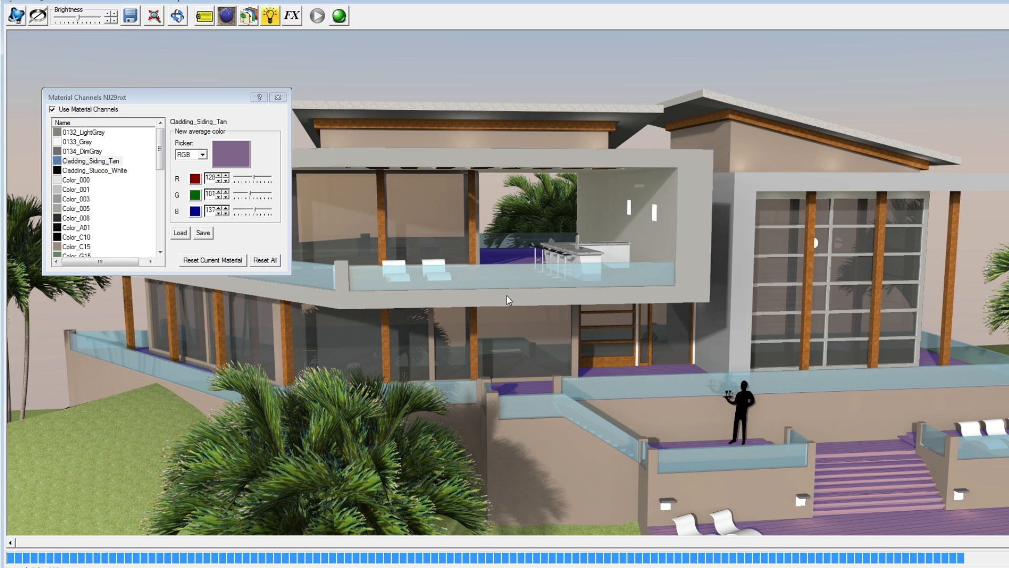
pyautogui.click(64, 208)
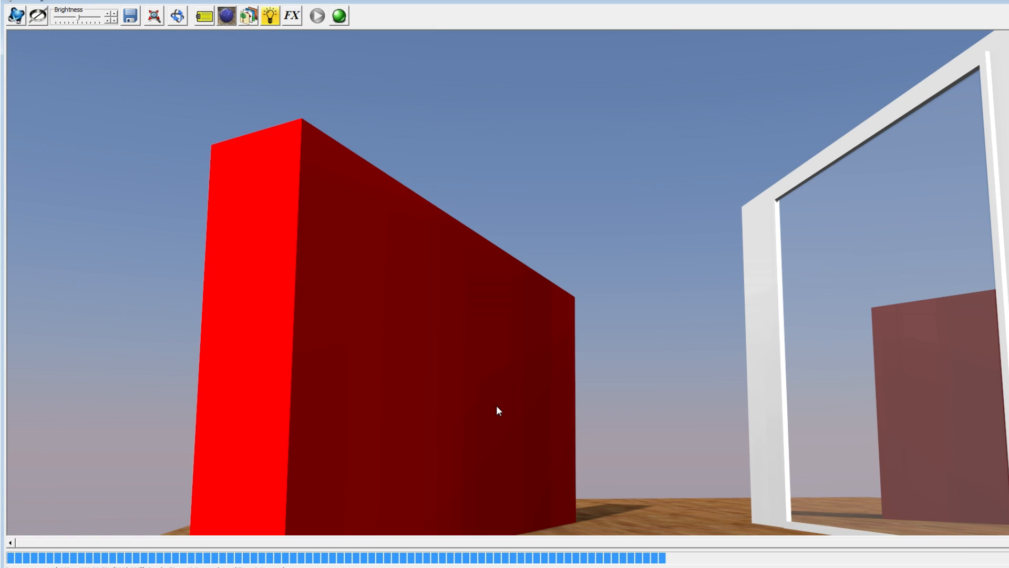
# Shift the red wall's Color_A01 hue to mint green and close Material Channels.
pyautogui.rightClick(498, 411)
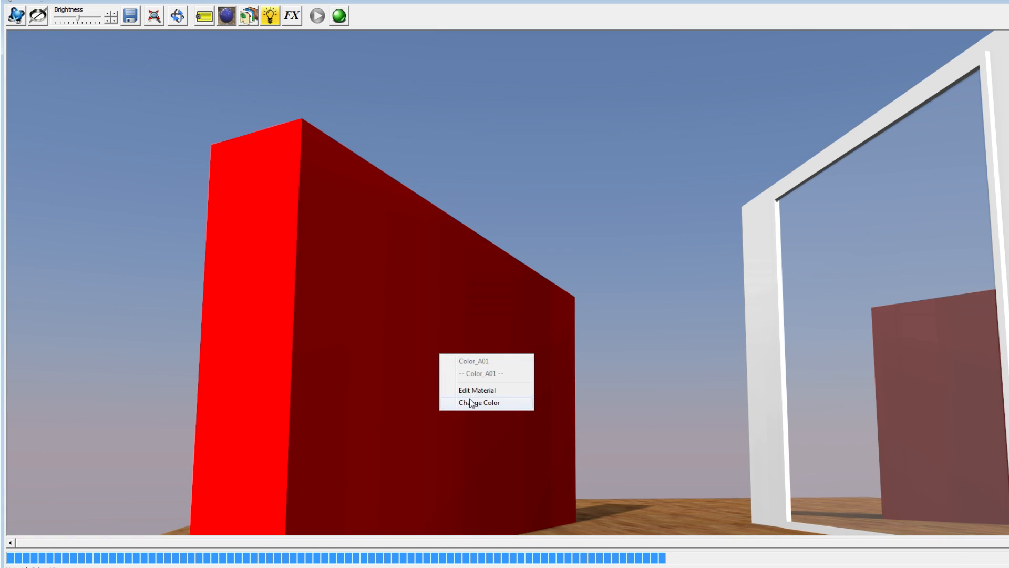
pyautogui.click(479, 402)
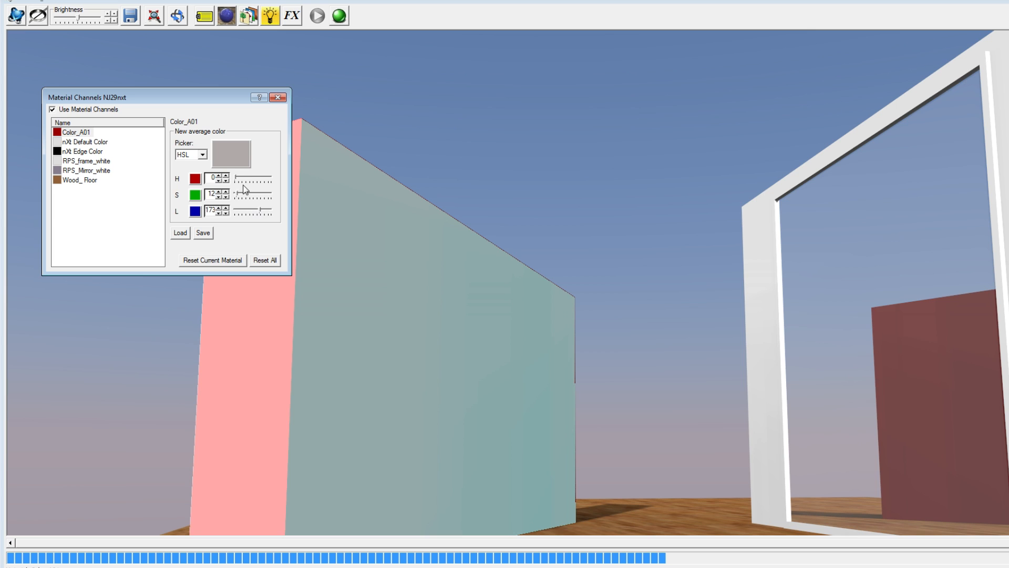
pyautogui.moveTo(243, 180); pyautogui.dragTo(257, 180)
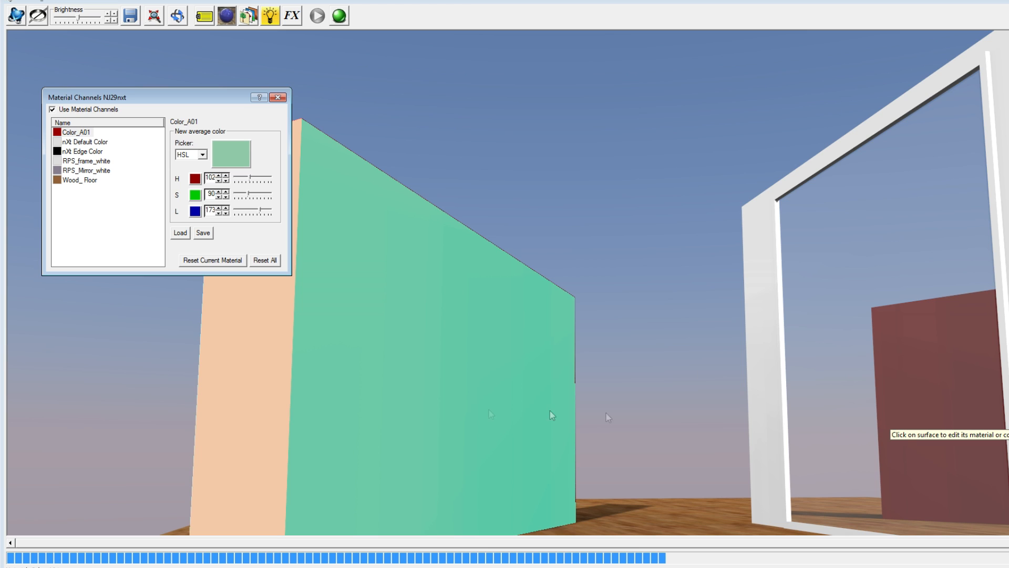
pyautogui.moveTo(542, 425)
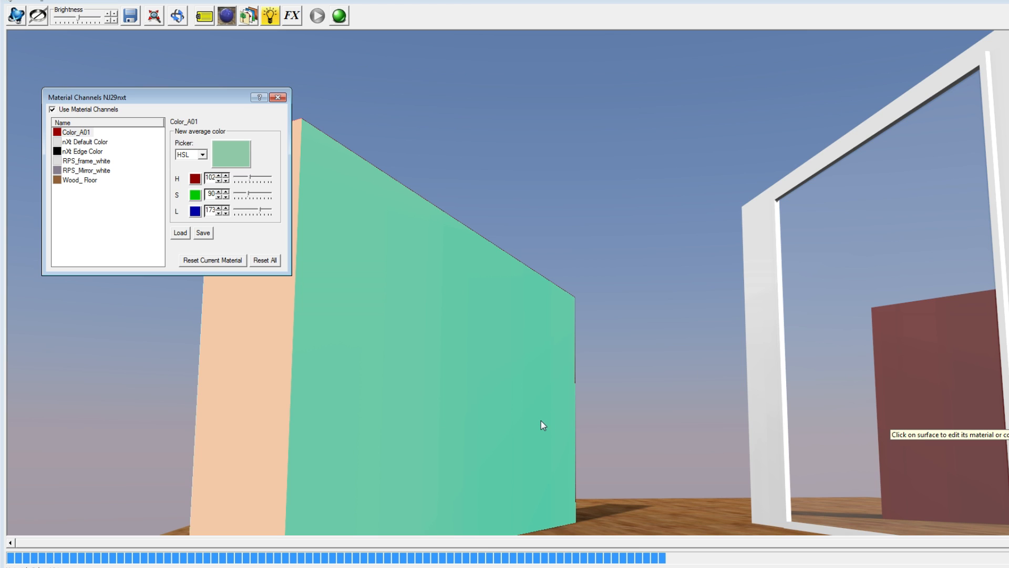
pyautogui.moveTo(326, 102)
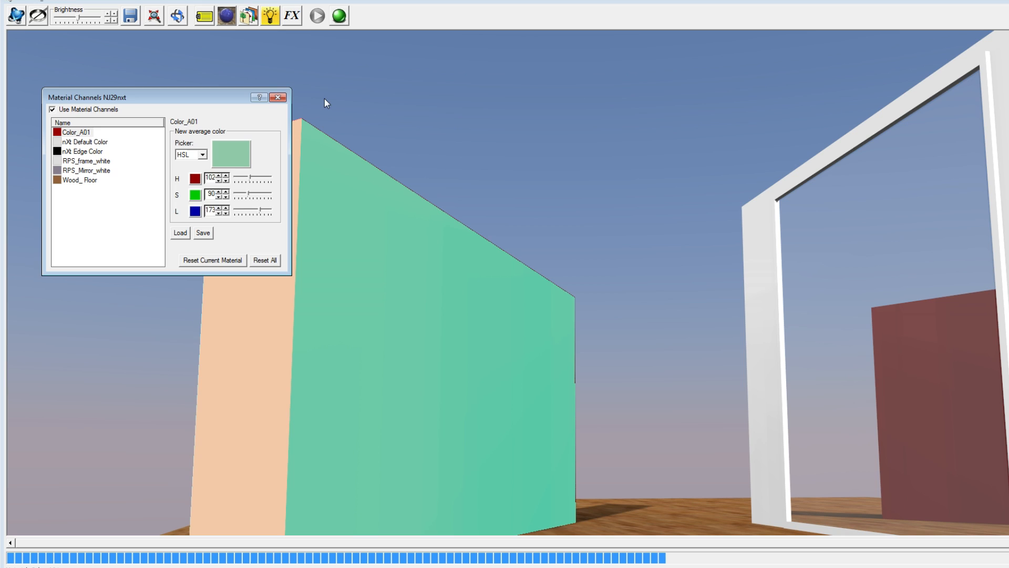
pyautogui.click(278, 97)
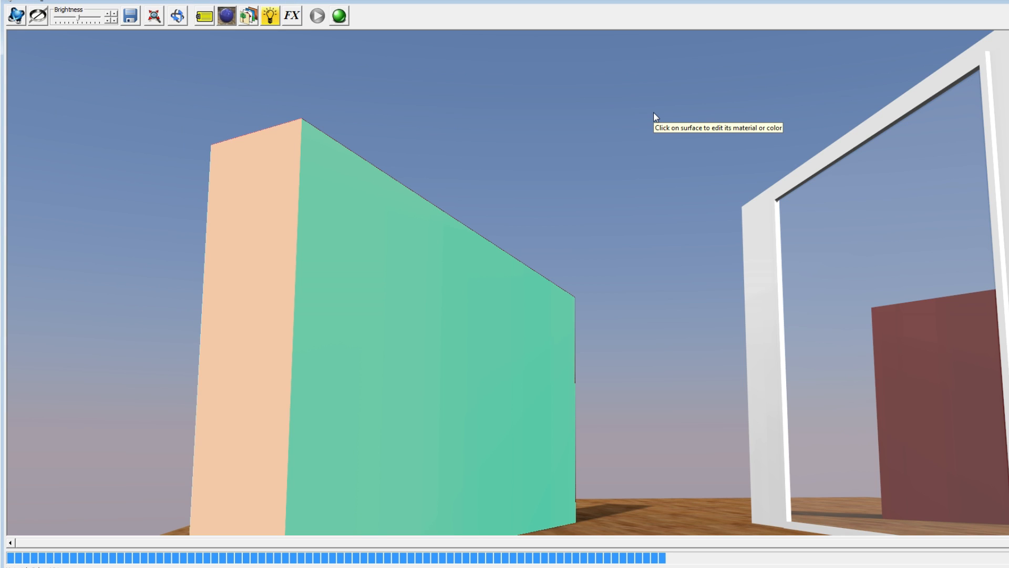
pyautogui.moveTo(718, 271)
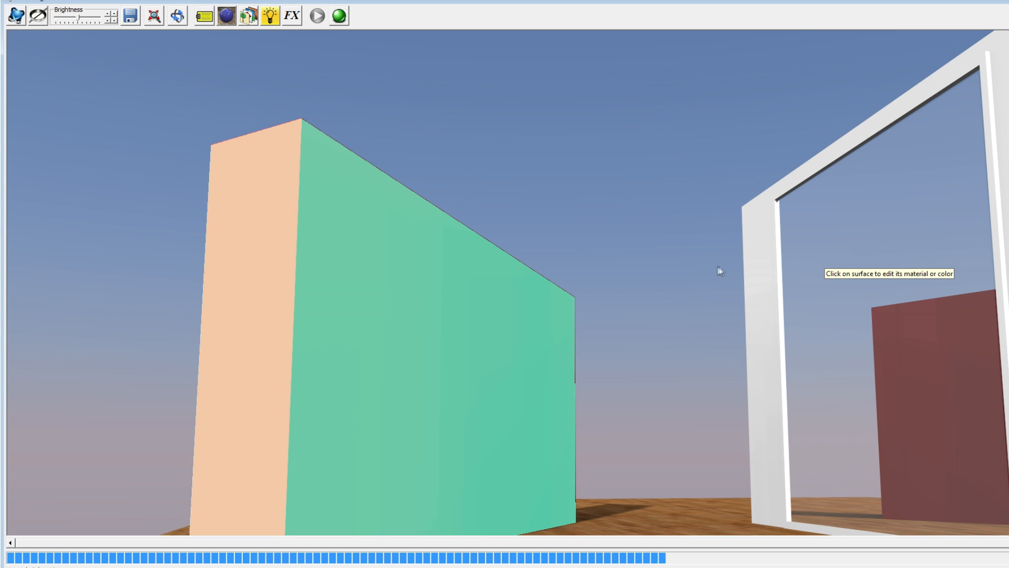
pyautogui.moveTo(420, 277)
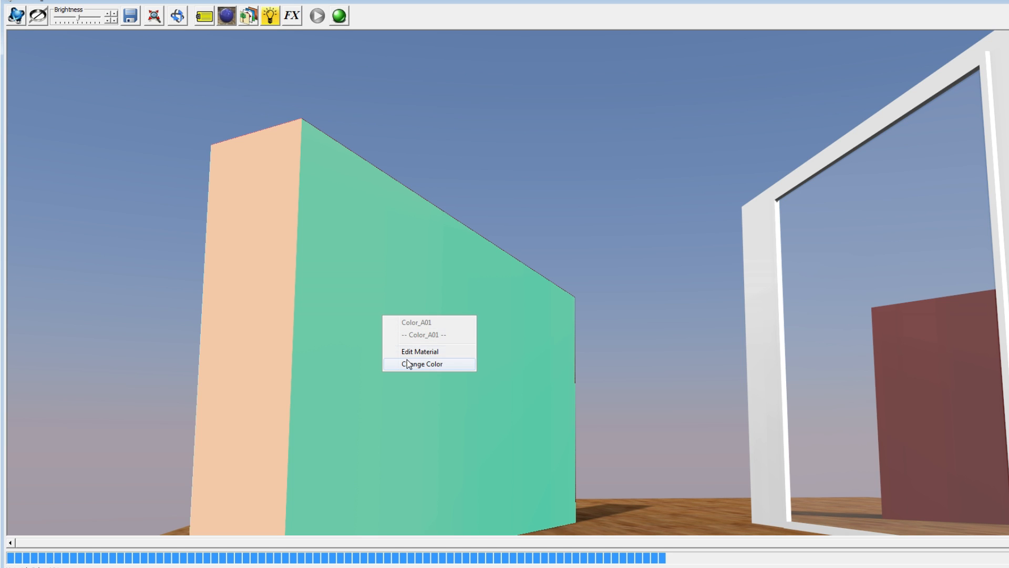
# Reopen the Color_A01 Material Channels settings for the green wall.
pyautogui.click(409, 364)
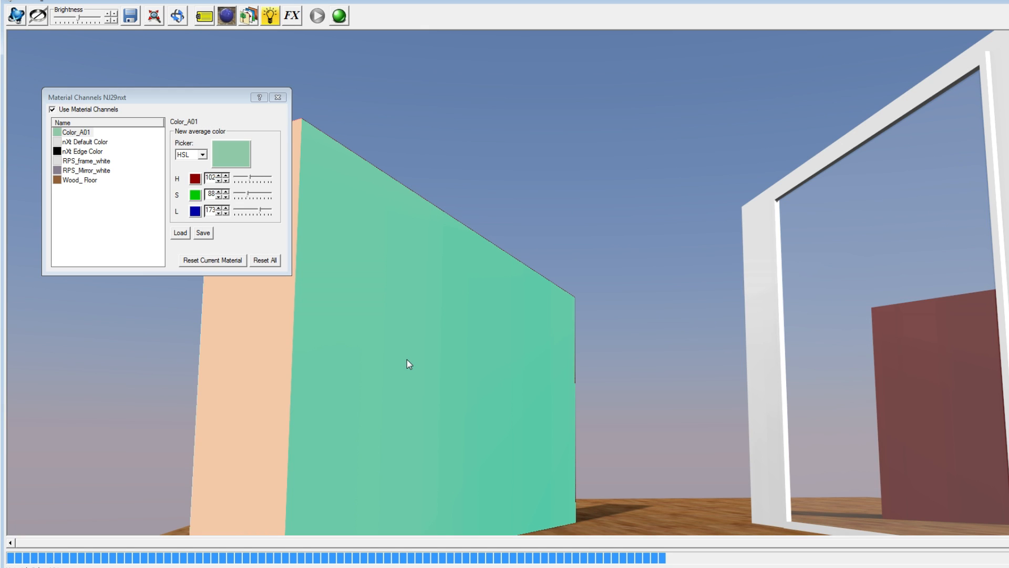
pyautogui.moveTo(209, 145)
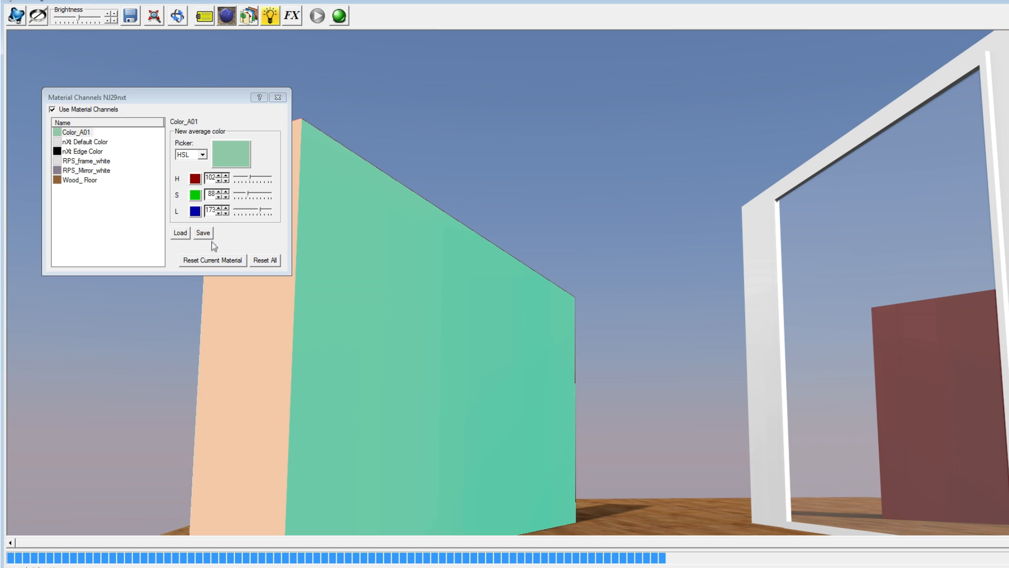
pyautogui.moveTo(210, 239)
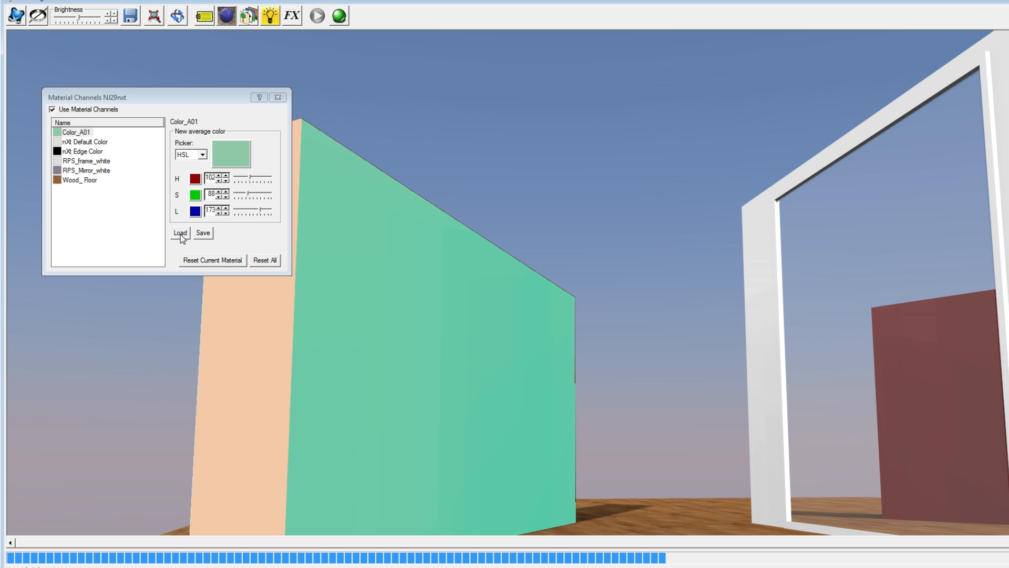
pyautogui.moveTo(393, 238)
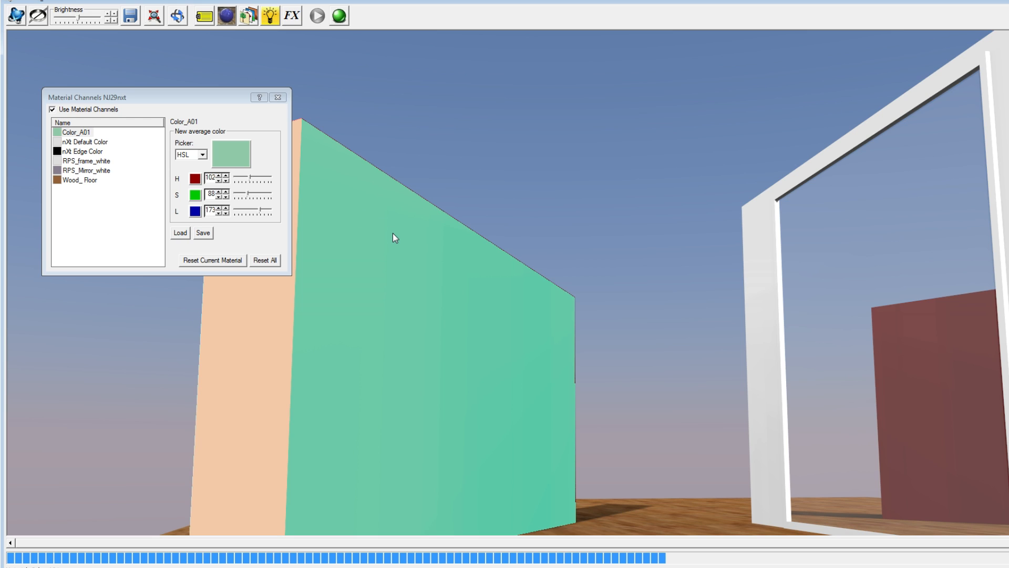
pyautogui.moveTo(376, 238)
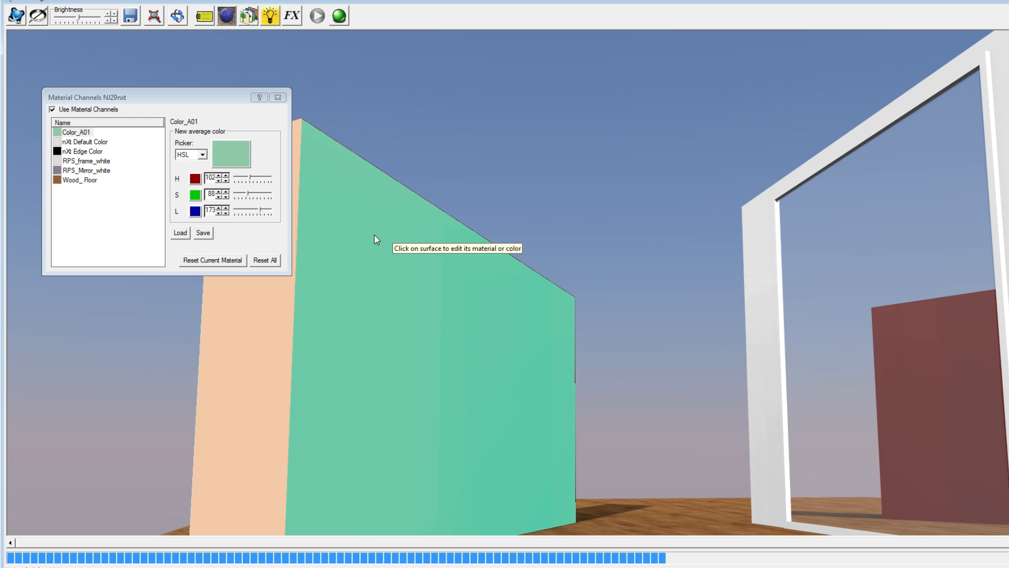